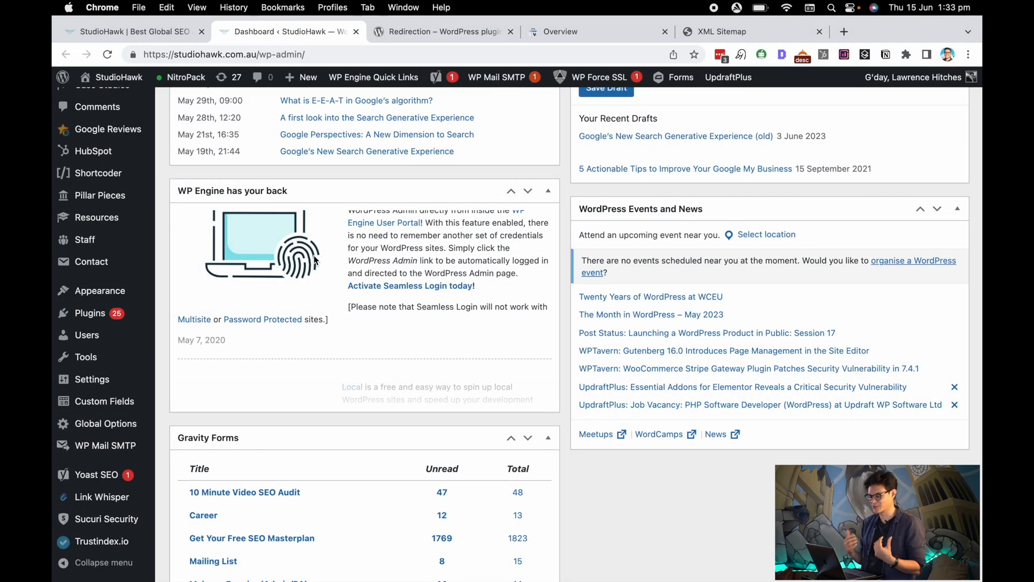
mouse_move(250, 297)
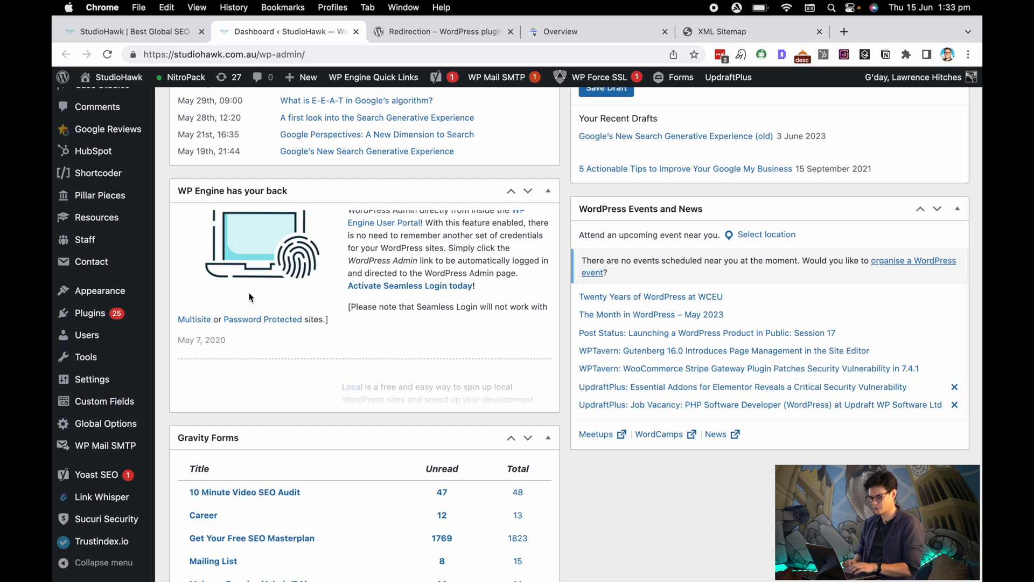
mouse_move(89, 313)
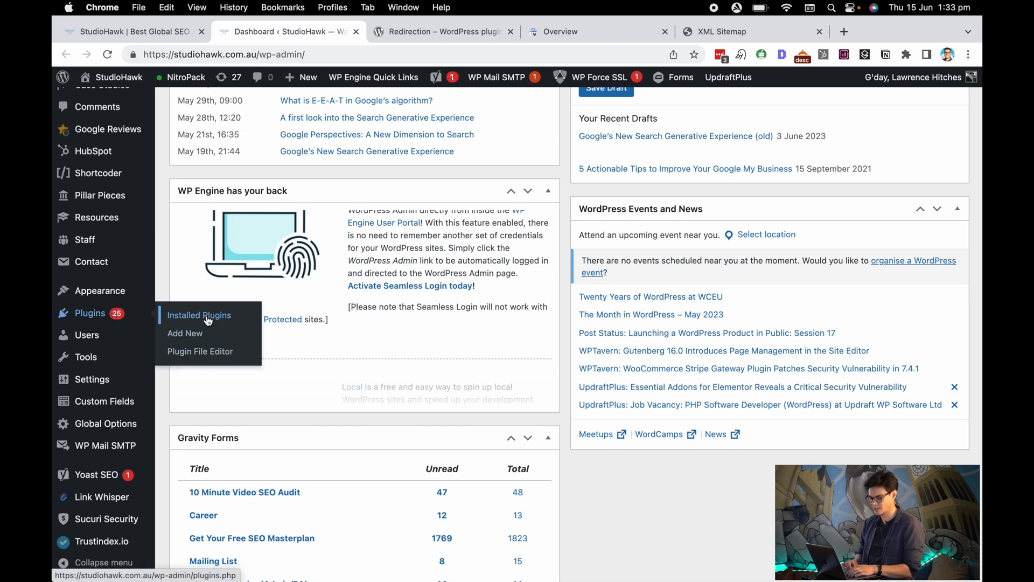
View the installed plugins and the Redirection plugin's WordPress.org listing.
click(199, 315)
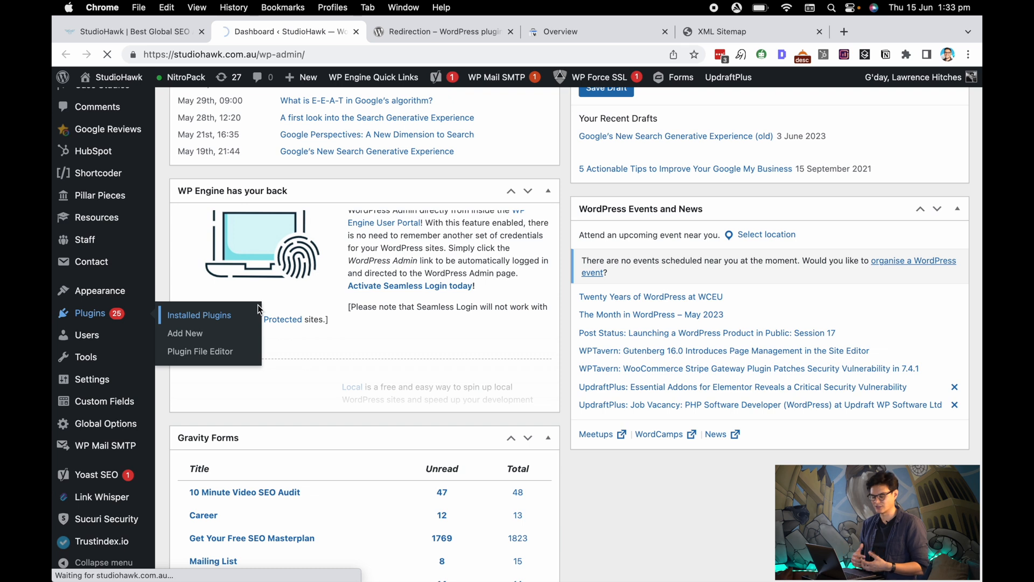
click(444, 31)
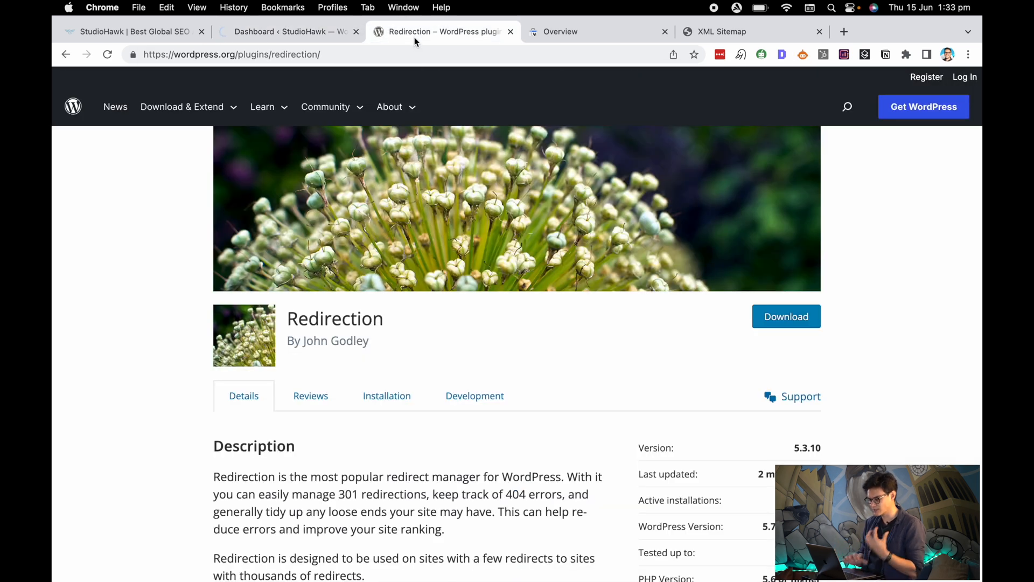
mouse_move(352, 273)
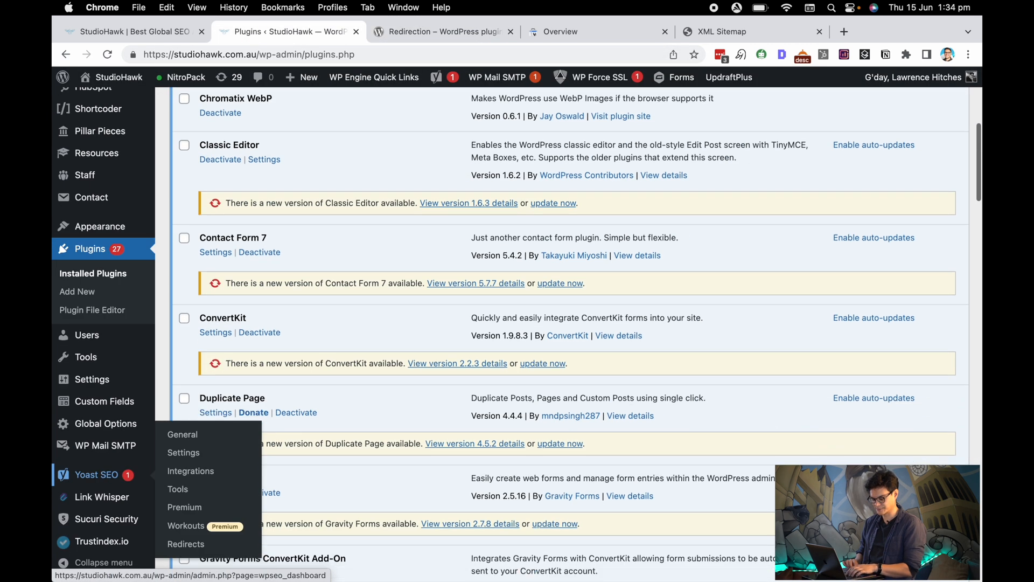
mouse_move(91, 379)
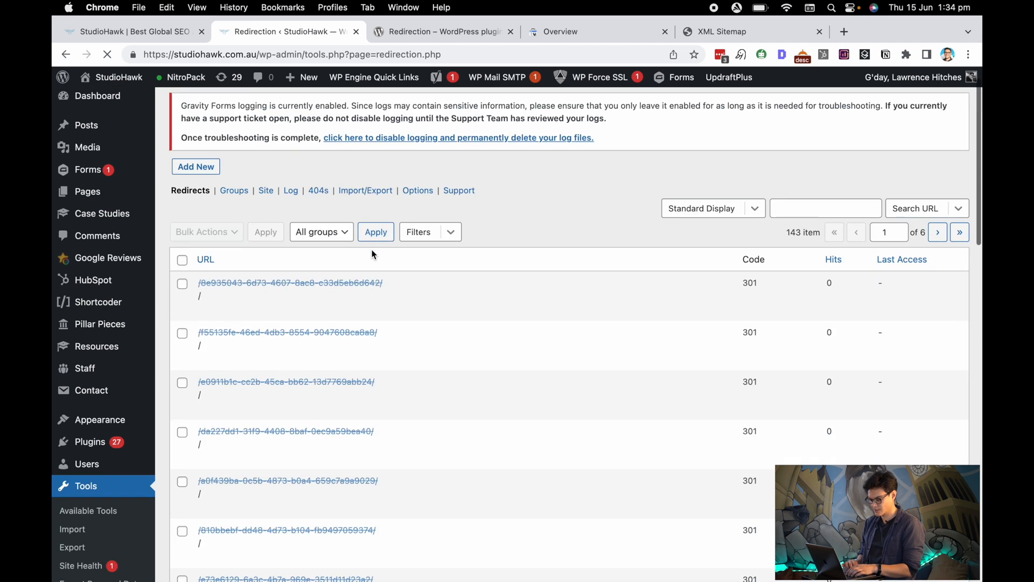
Create a new redirect with source /old-page/ and target /new-page/ and save it.
scroll(down, 3)
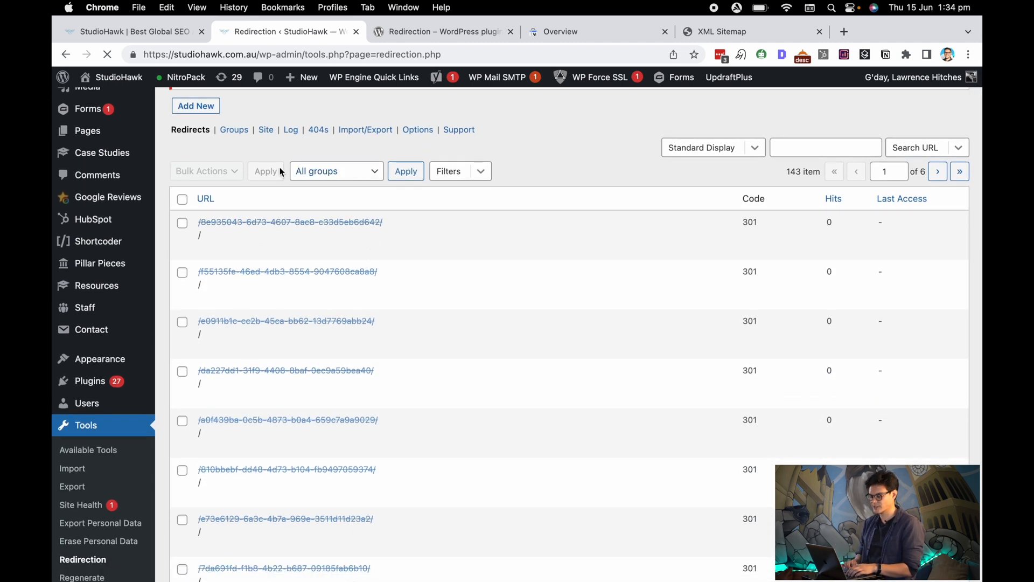
click(196, 105)
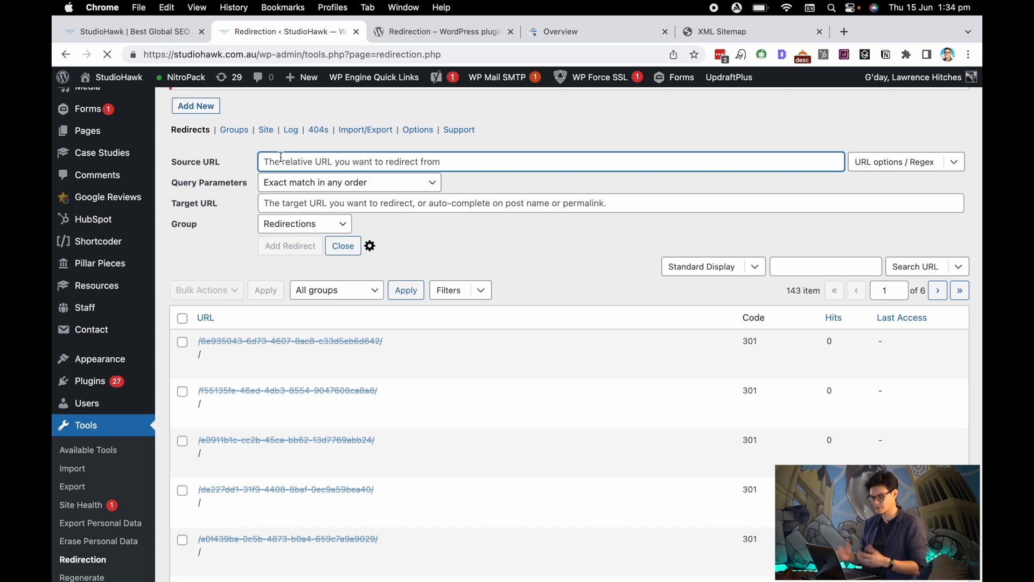
text(/old-page)
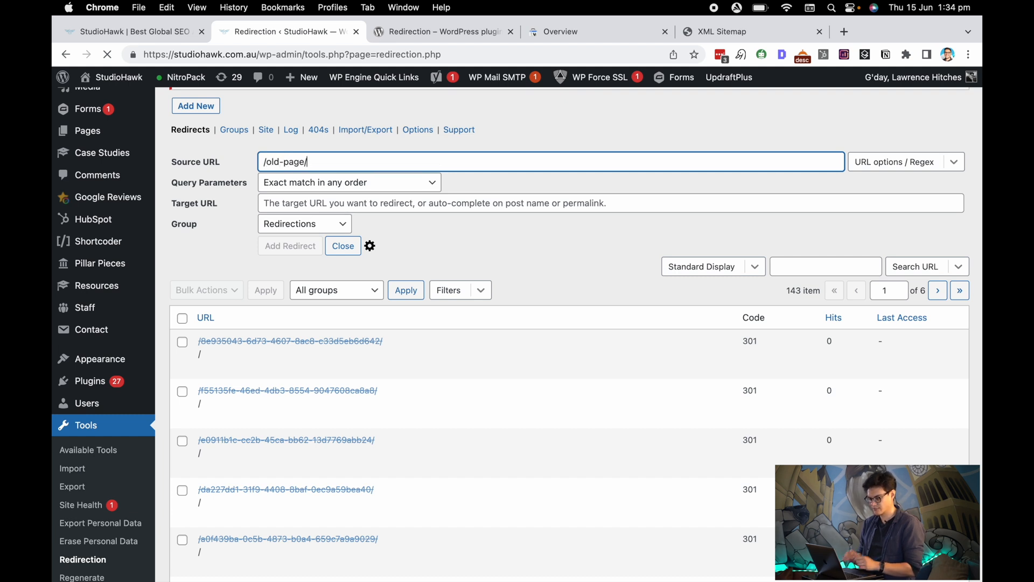
text(/)
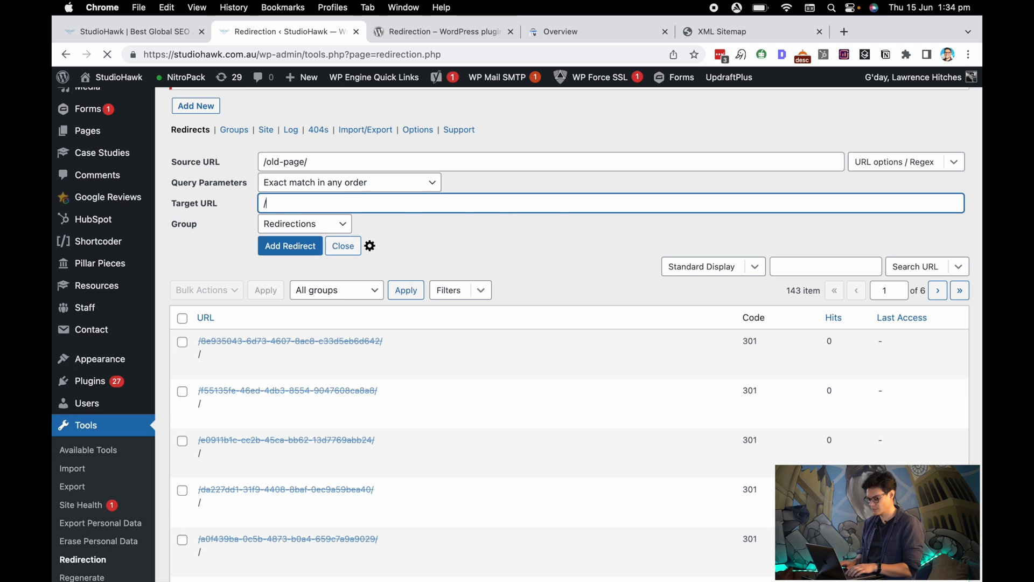
text(new-page/)
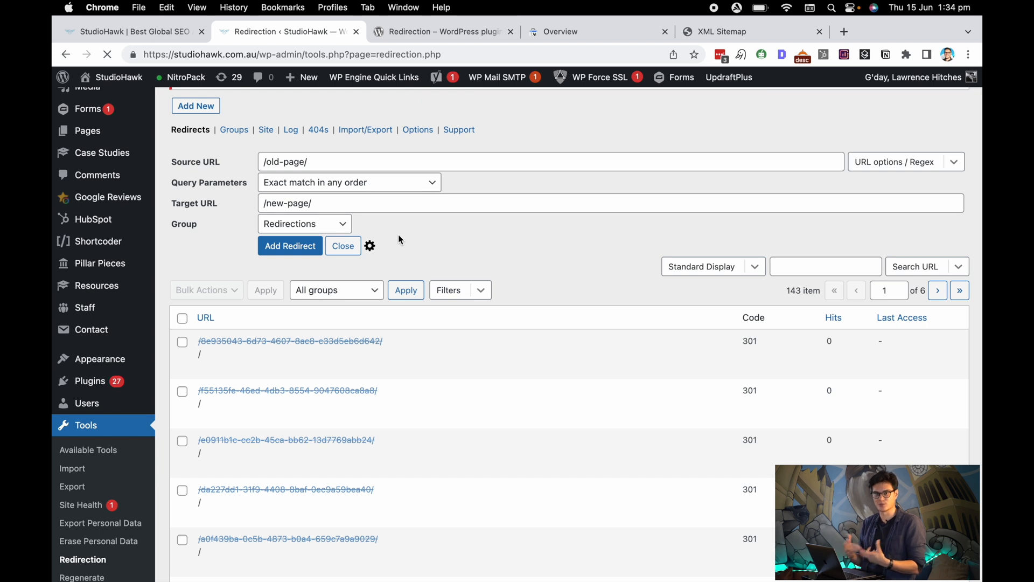
click(290, 246)
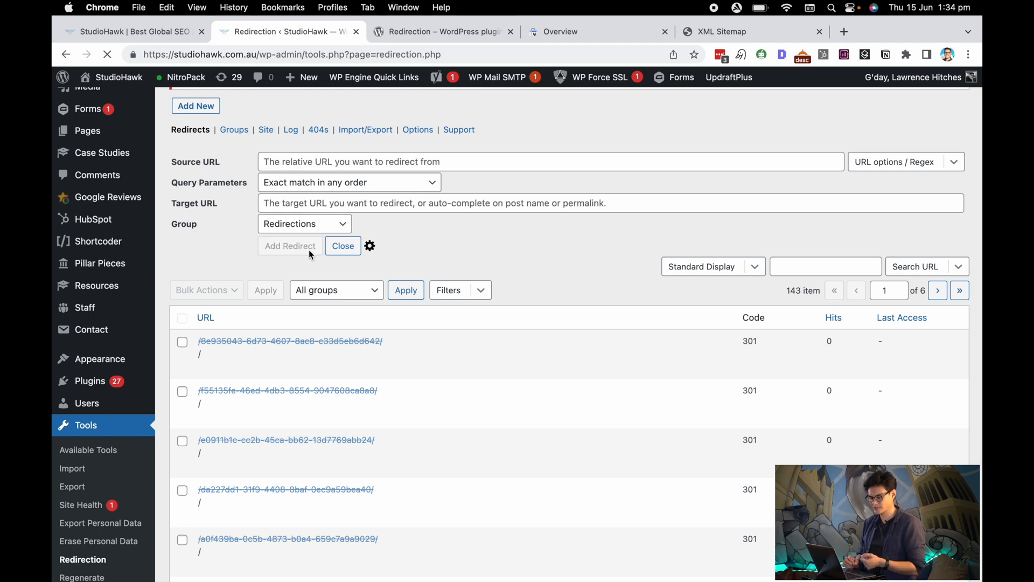
Run Check Redirect on the new /old-page/ entry heading the list.
click(290, 246)
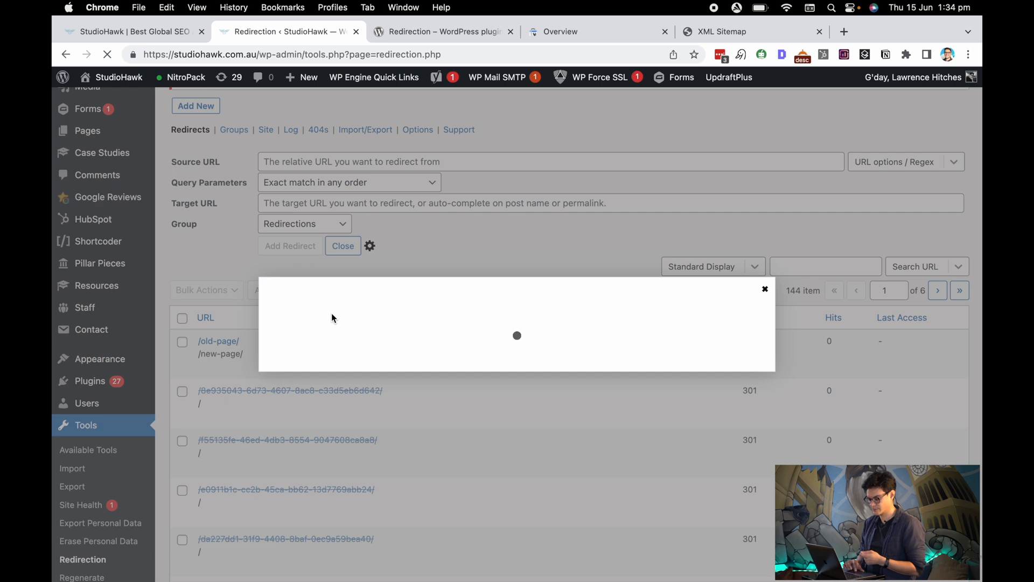
mouse_move(353, 286)
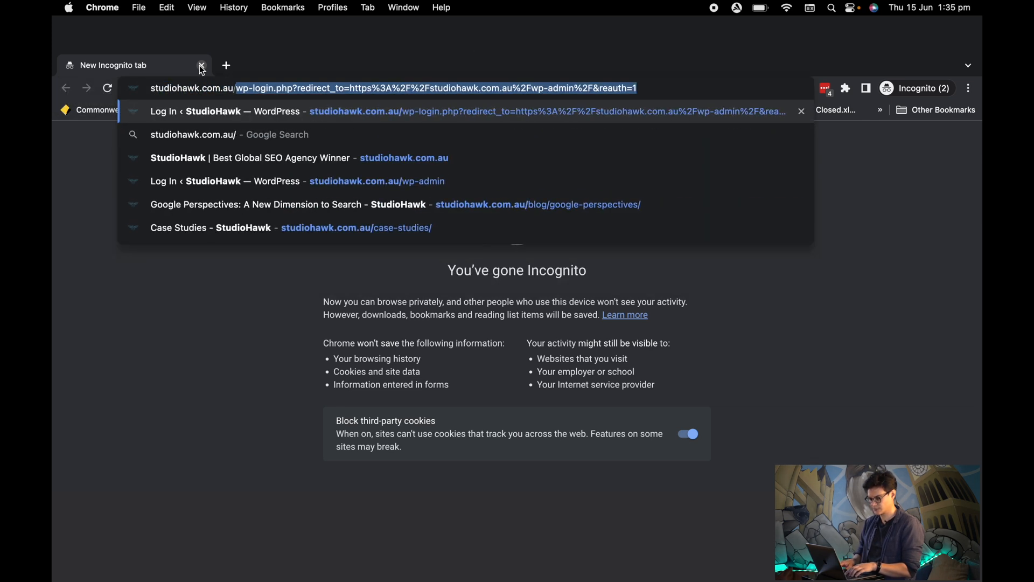
Visit studiohawk.com.au/old-page in an Incognito window to confirm the redirect.
text(studiohawk.com.au/old-p)
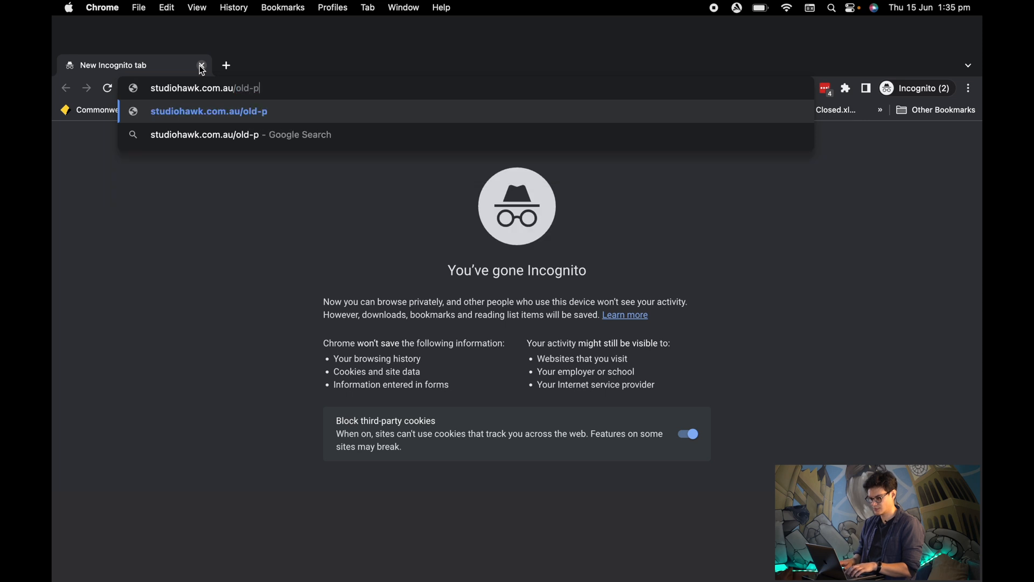
key(Enter)
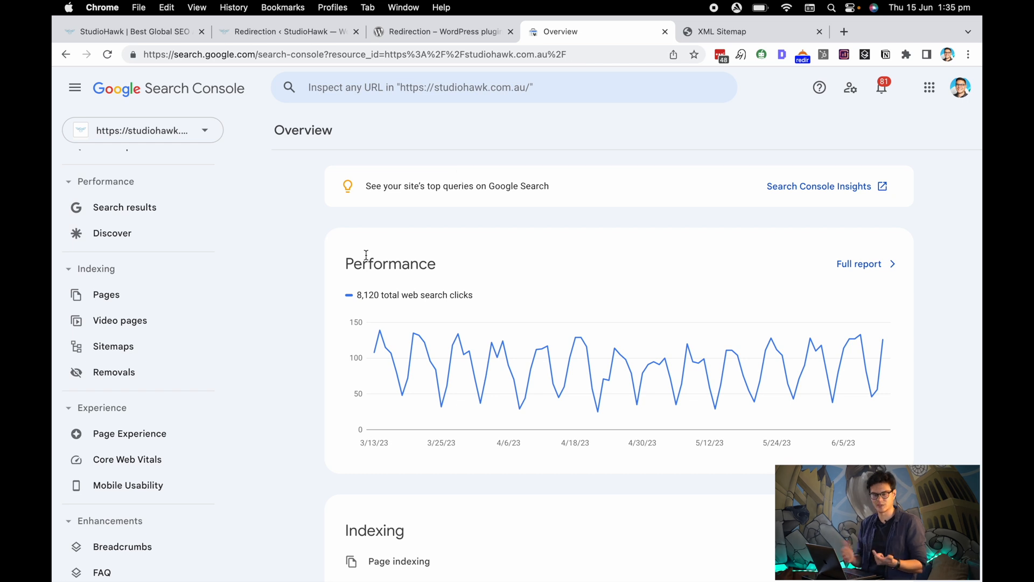
click(727, 31)
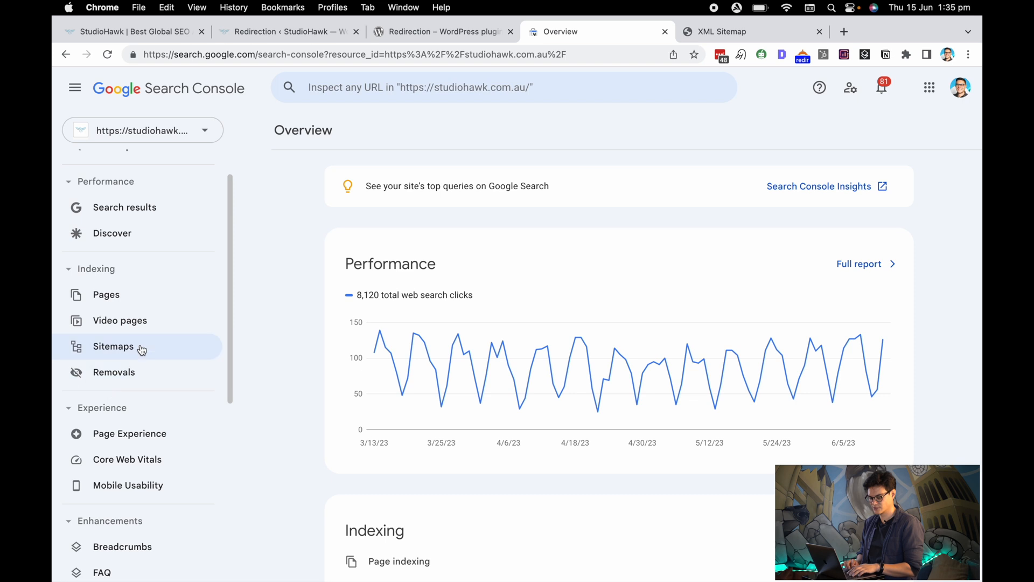
click(113, 346)
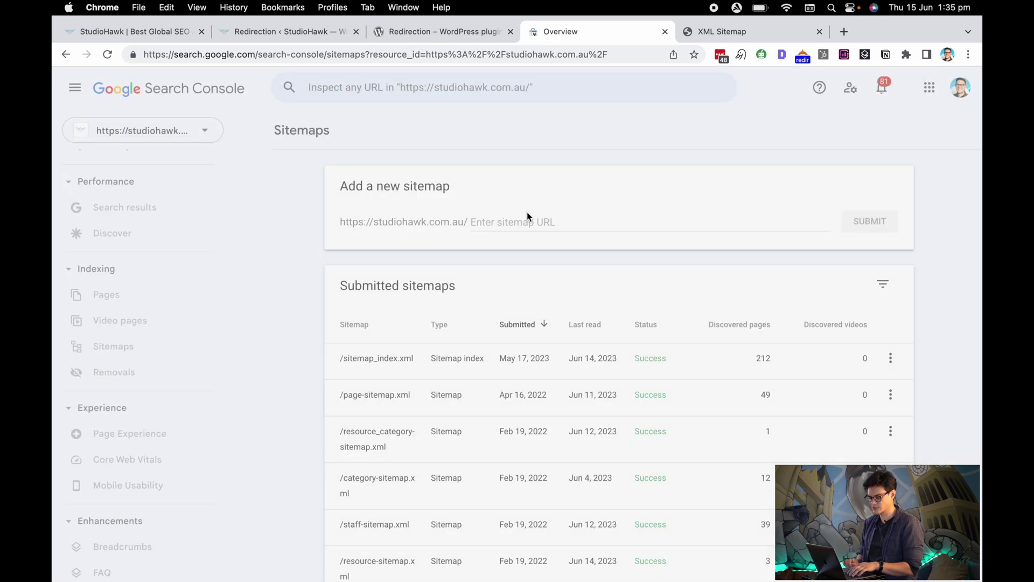
text(https://studiohawk.com.au/sitemap_index.xml)
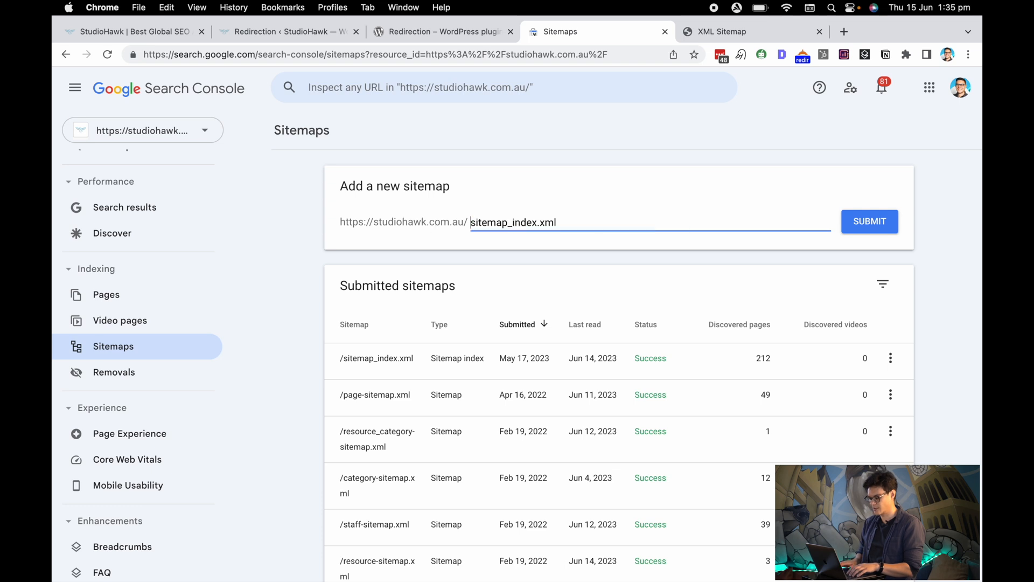
click(869, 222)
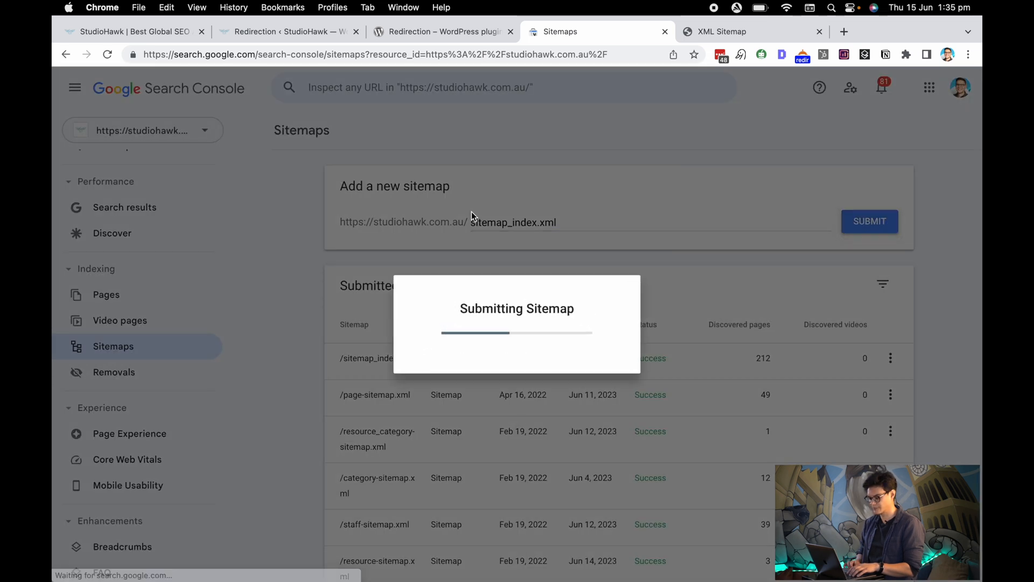